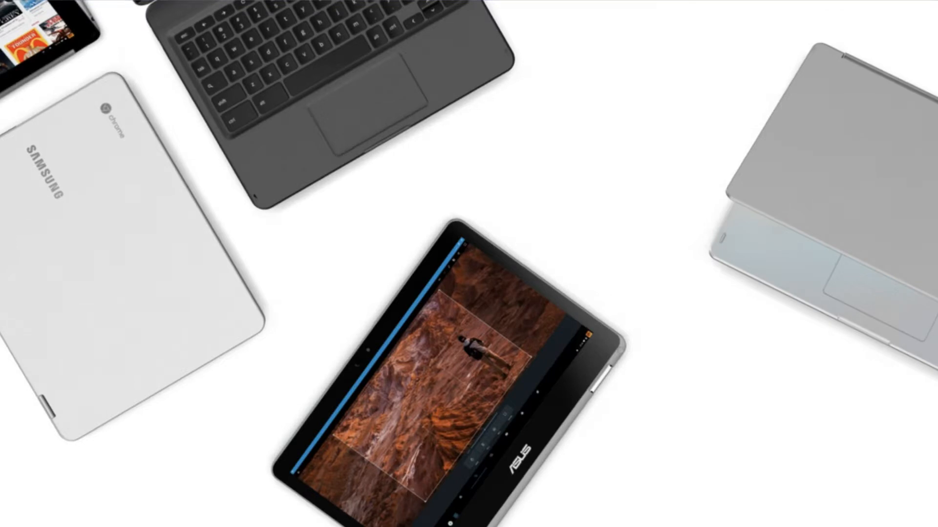
scroll("down", 3)
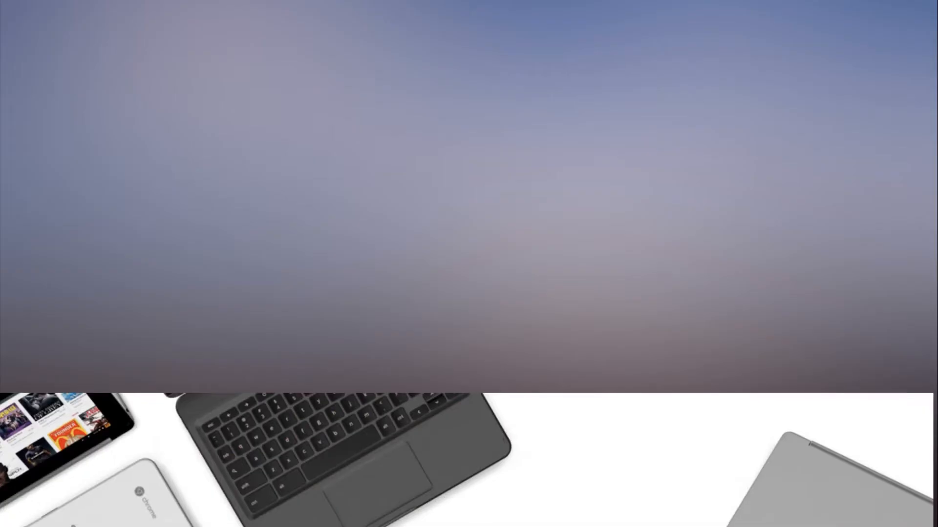